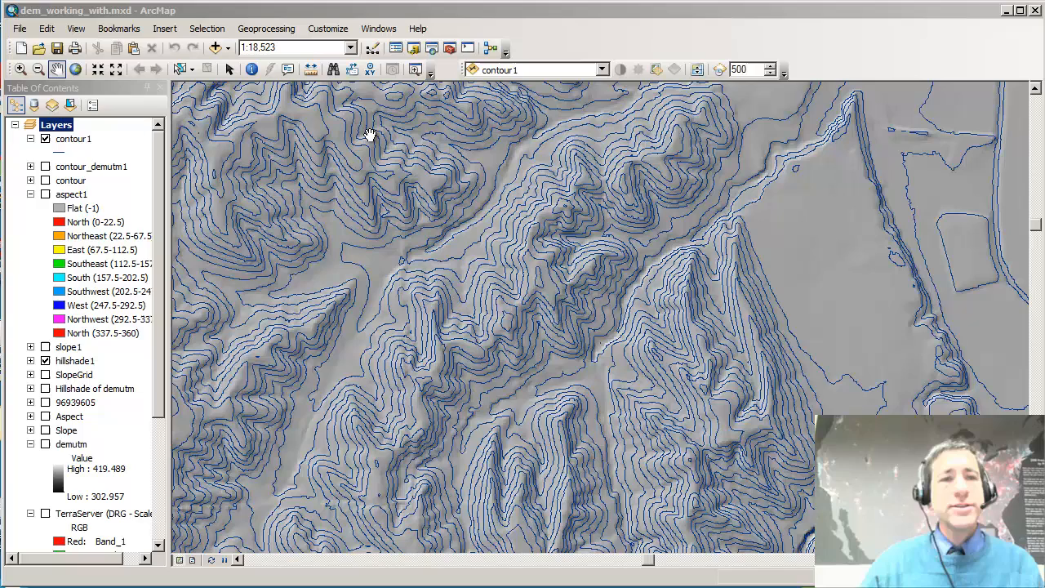
- Search the tools for 'contour with barrier' and open the Spatial Analyst Contour with Barriers tool
left_click(378, 28)
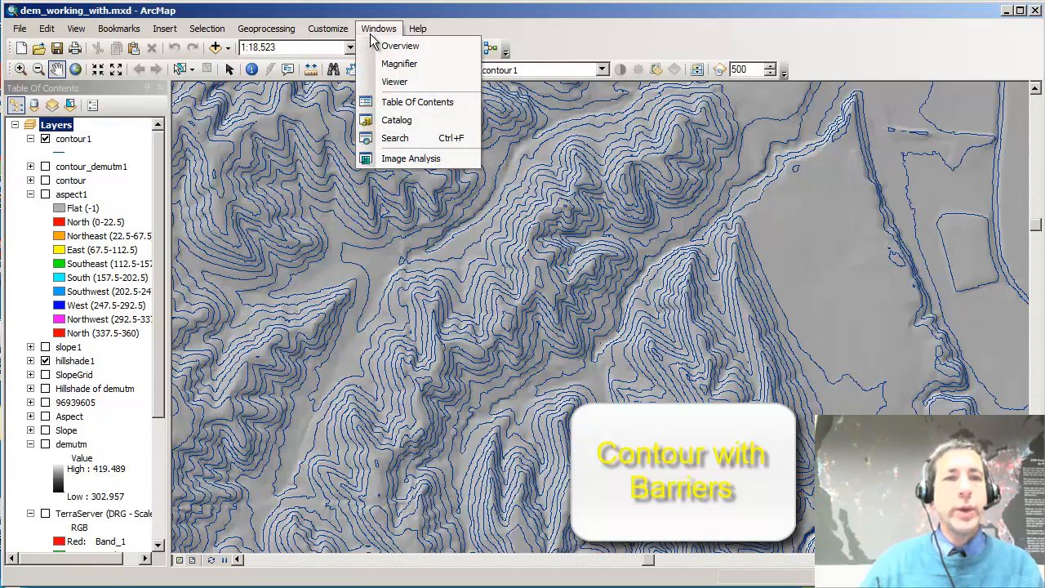
left_click(394, 137)
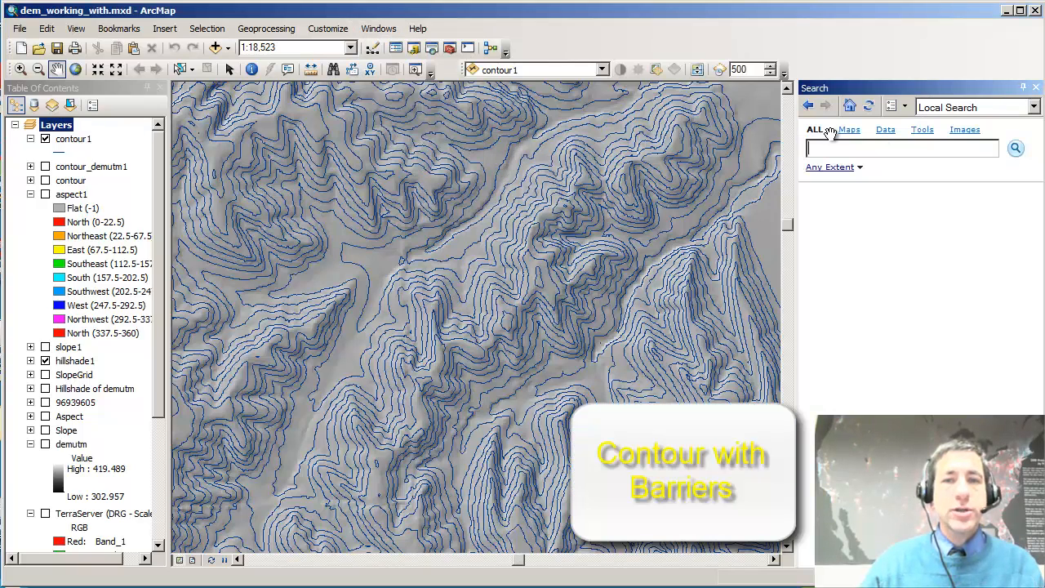
mouse_move(922, 135)
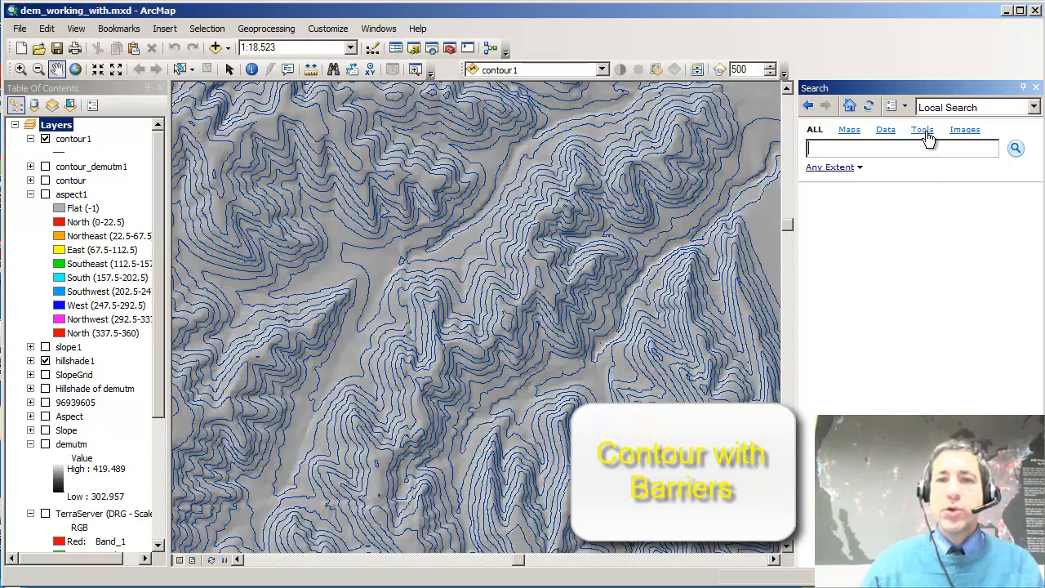
left_click(921, 129)
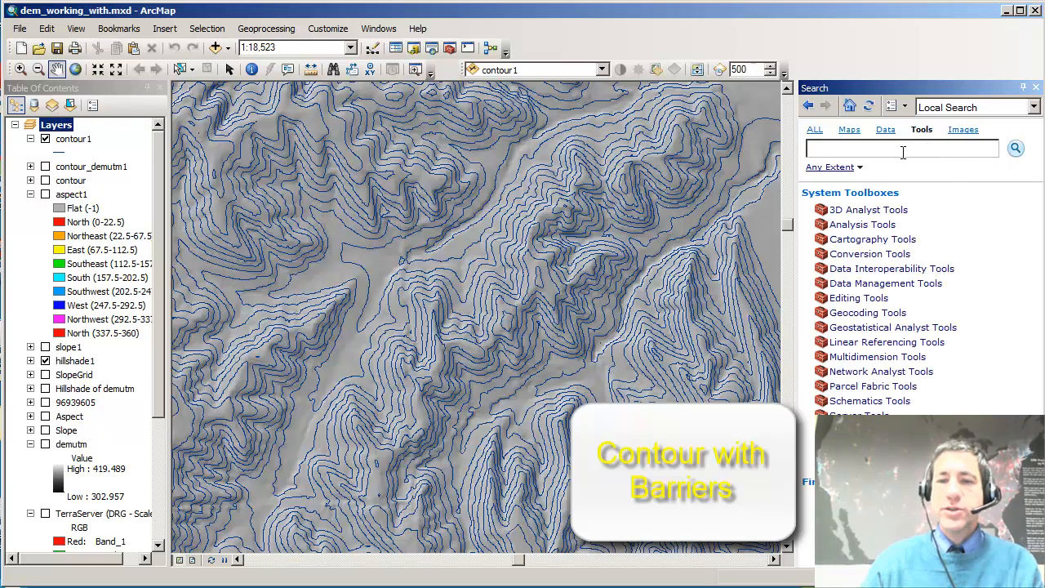
type("contour with")
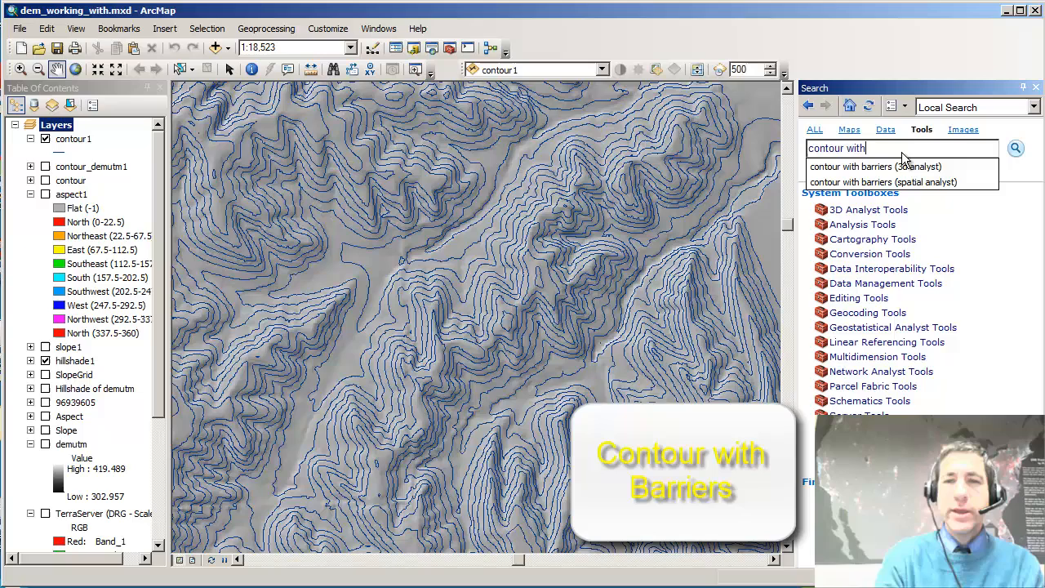
type("barrier")
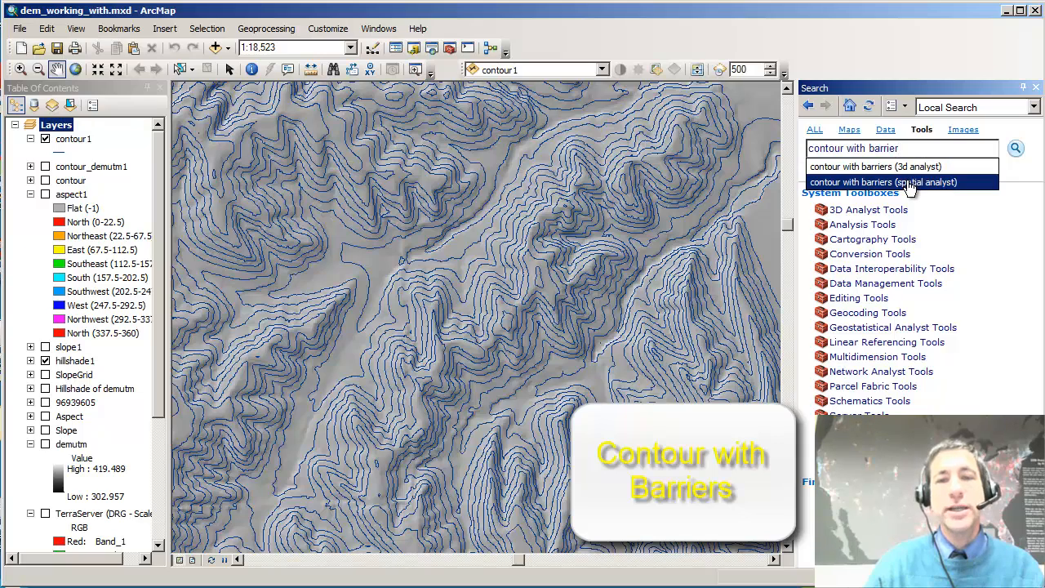
left_click(885, 182)
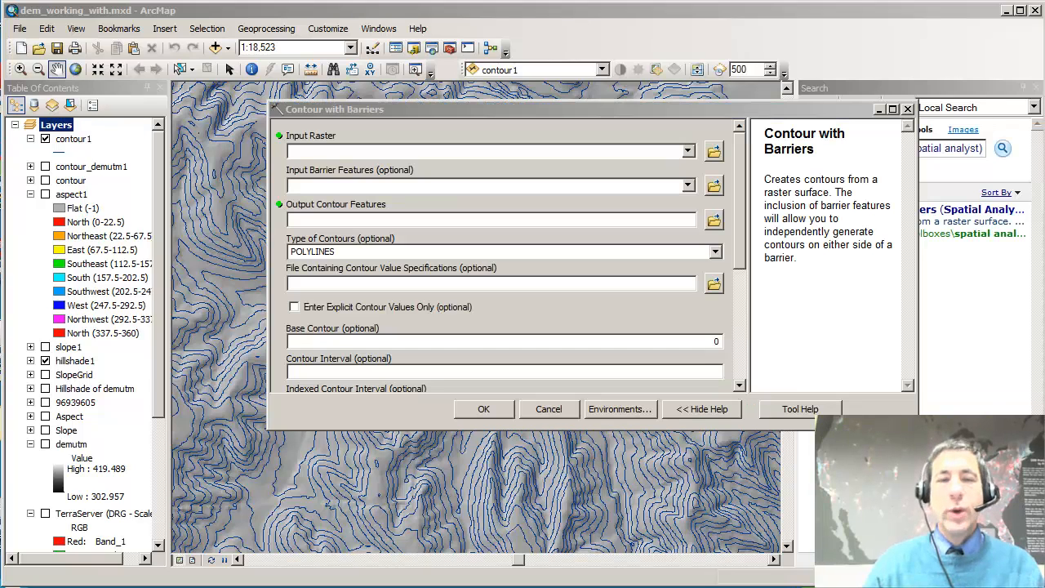
- Choose demutm as input raster, keeping output demutm_ContourWithBarriers.shp and contour interval 5
left_click(687, 151)
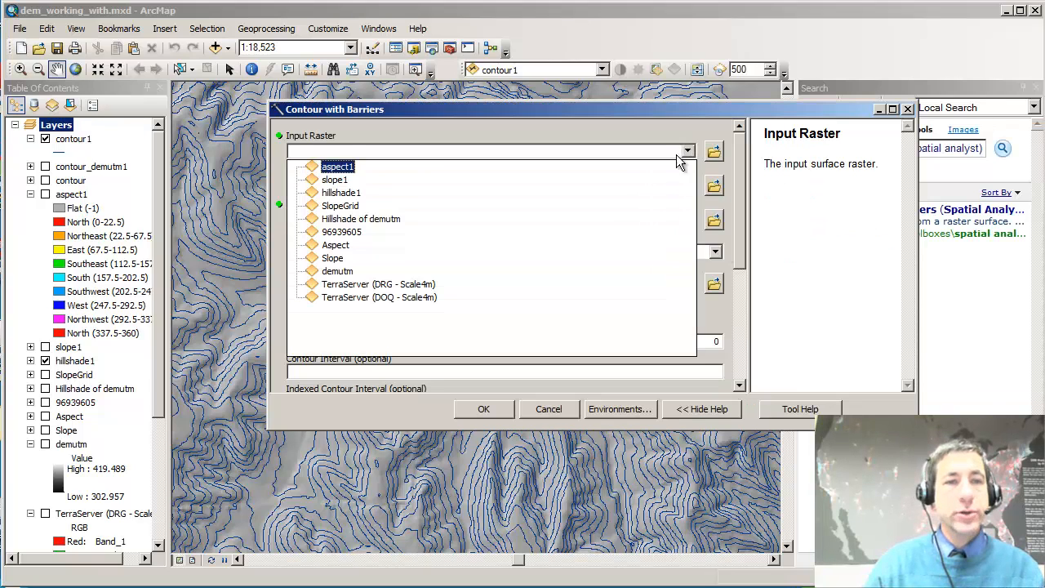
left_click(342, 232)
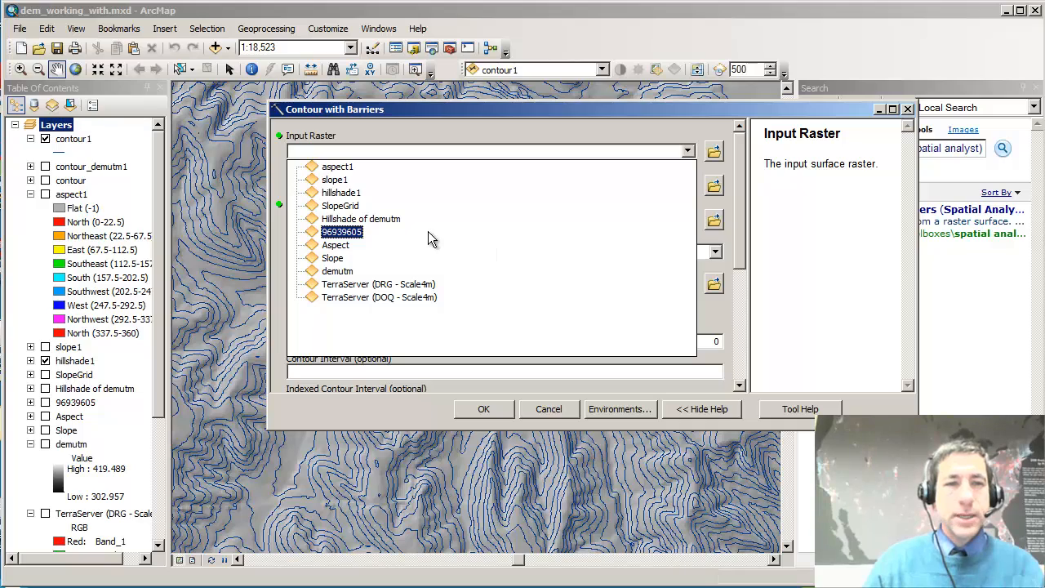
left_click(337, 270)
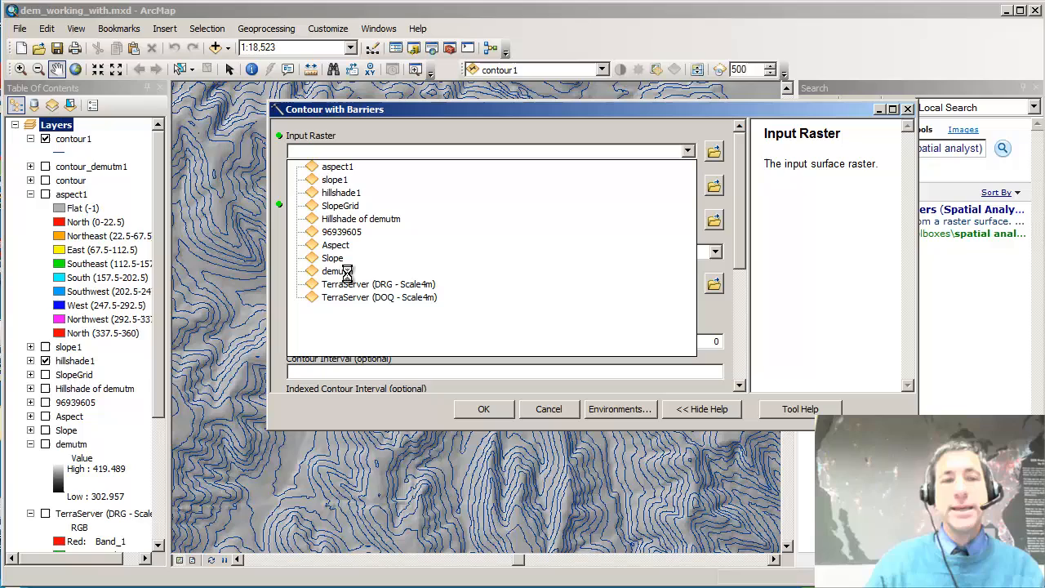
left_click(335, 271)
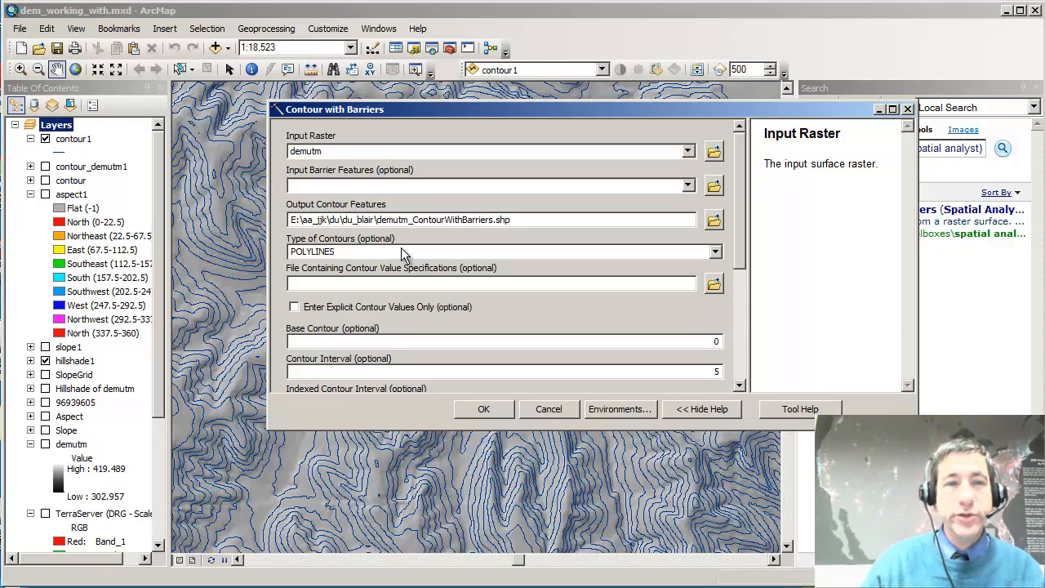
mouse_move(661, 351)
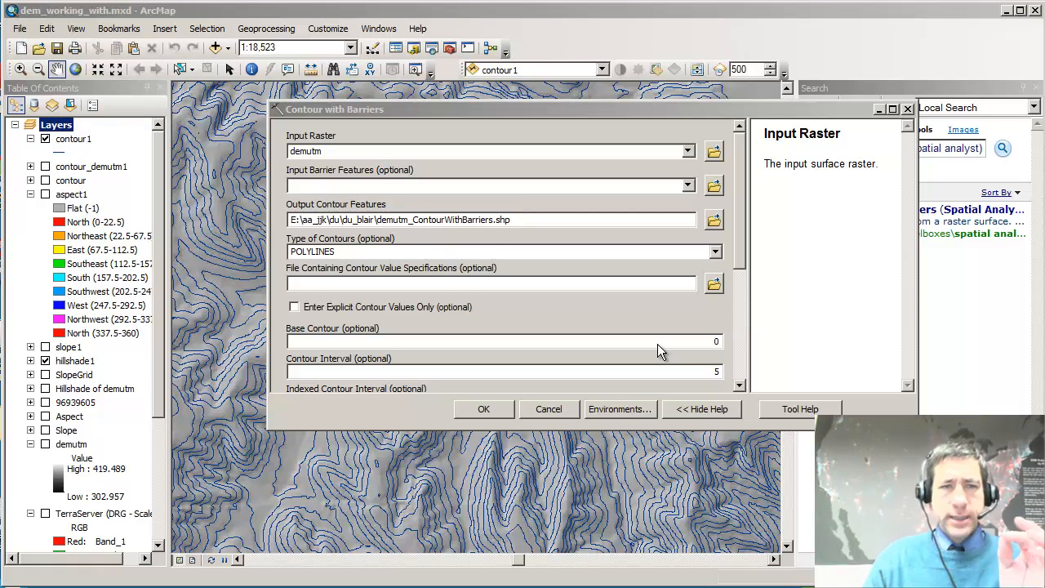
mouse_move(502, 240)
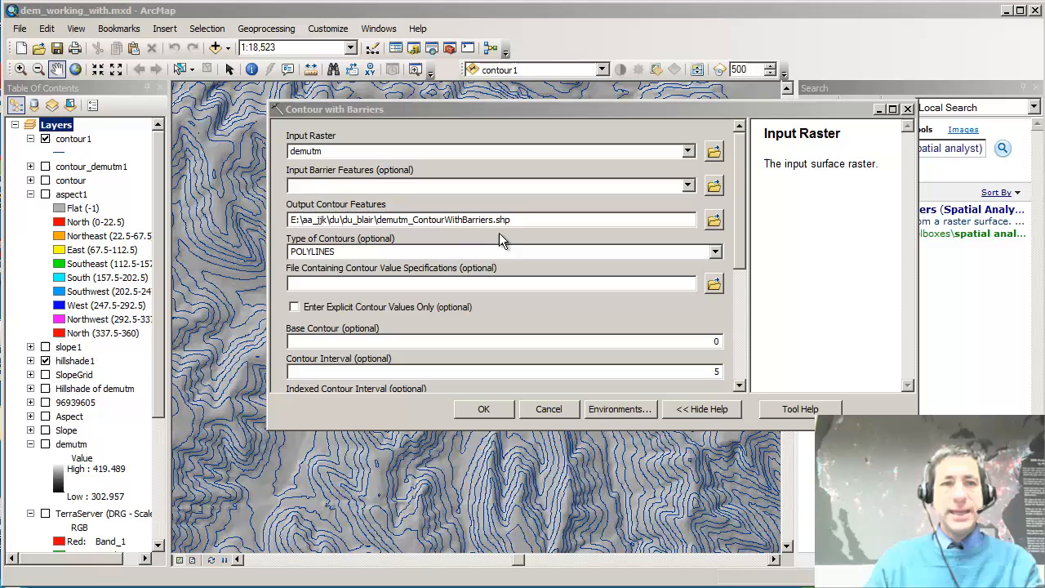
mouse_move(400, 195)
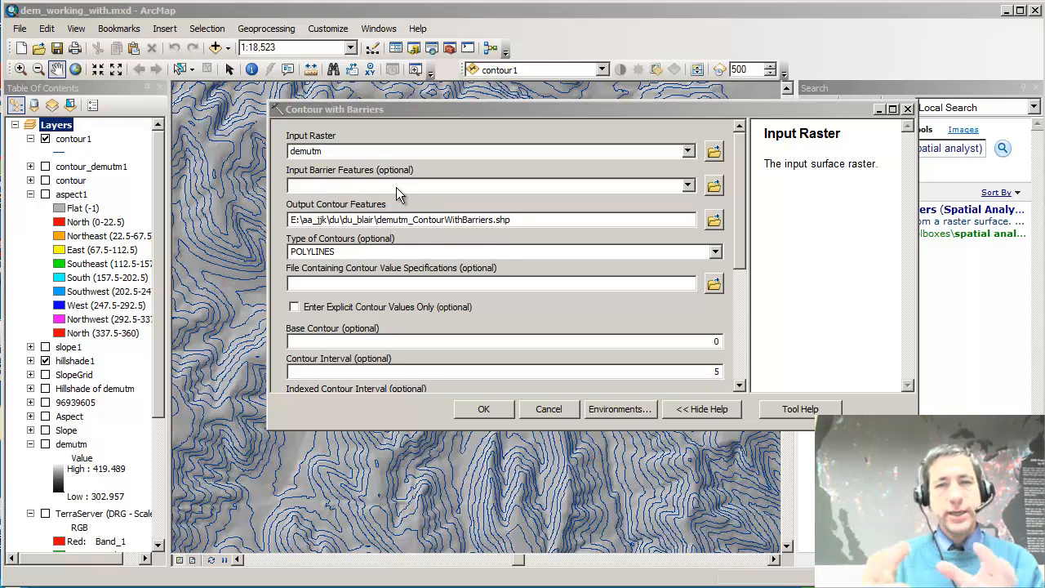
mouse_move(401, 186)
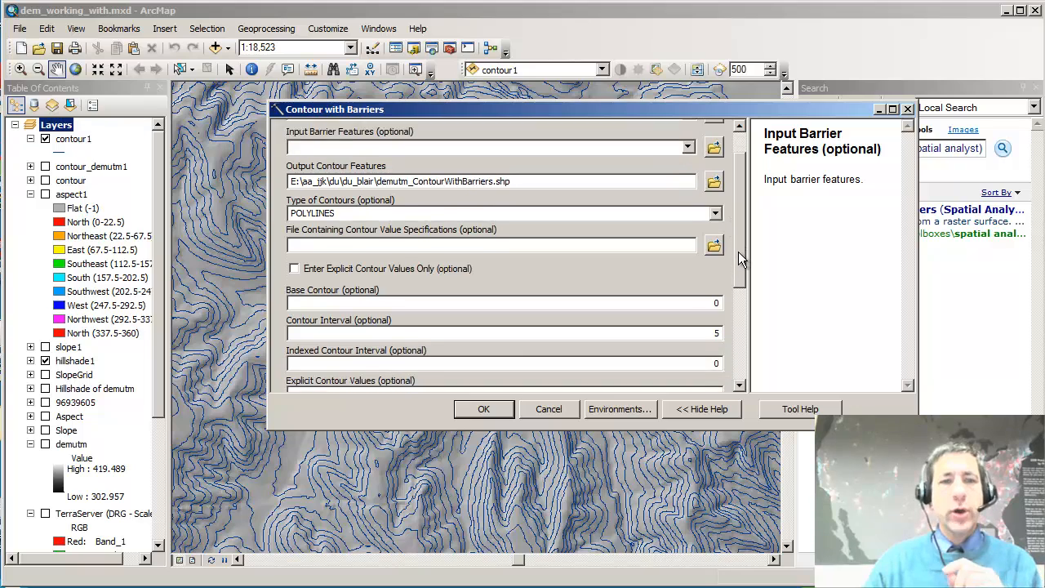
- Enter 25 as the Indexed Contour Interval and review the remaining optional parameters
scroll("down", 3)
type("0")
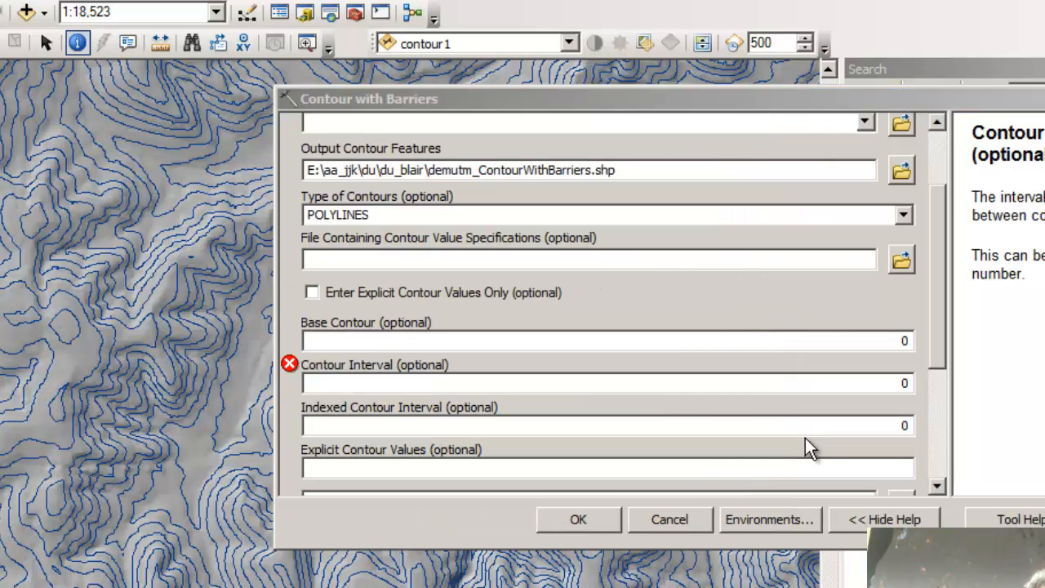
mouse_move(906, 351)
type("5")
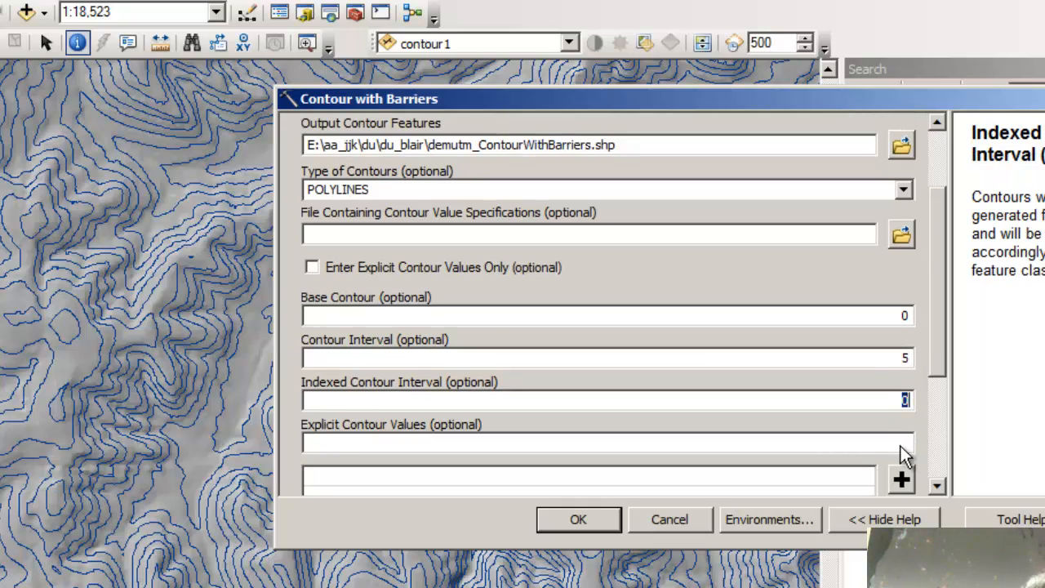
type("25")
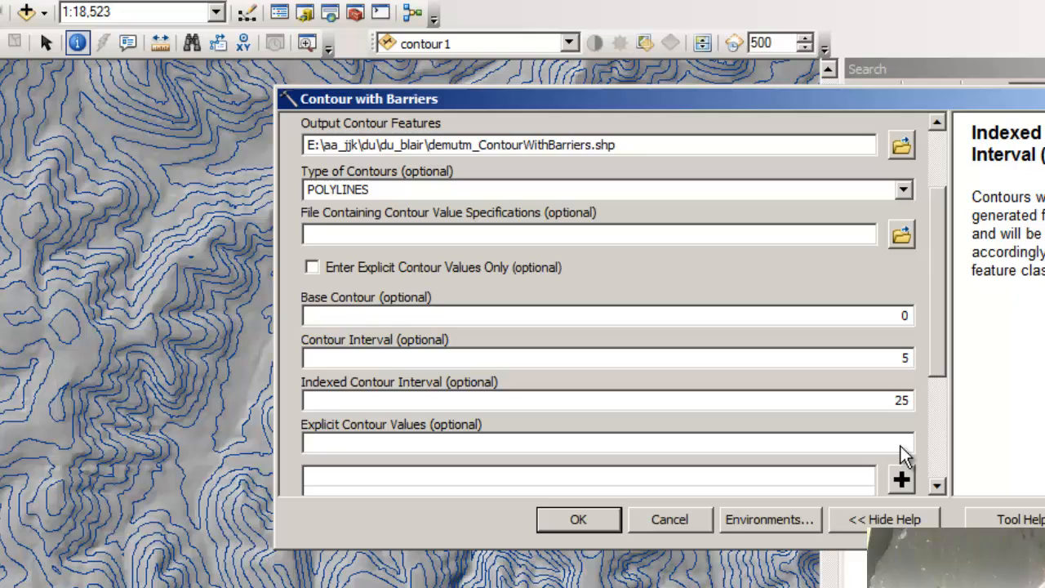
scroll("down", 3)
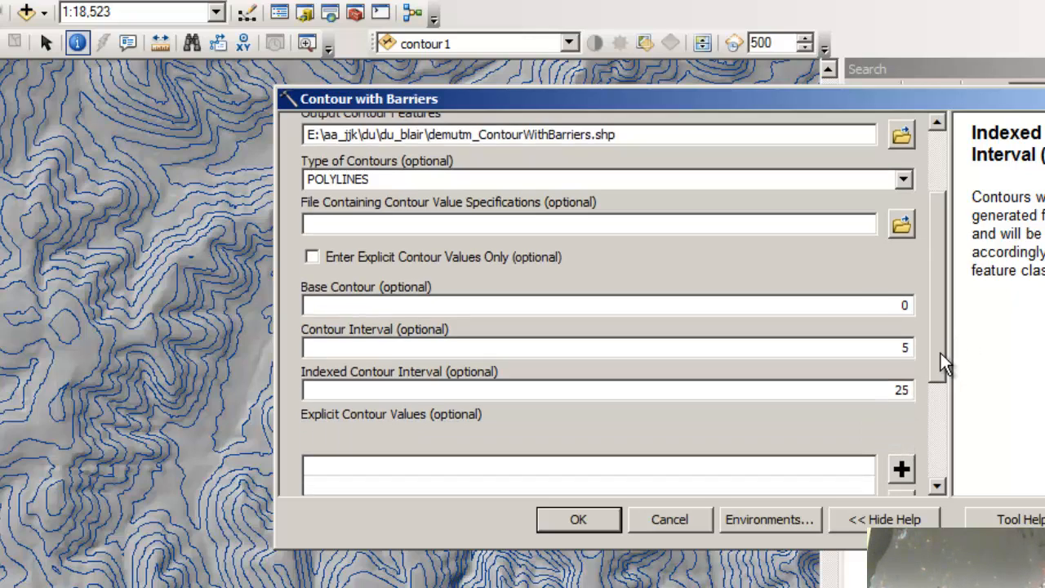
scroll("down", 3)
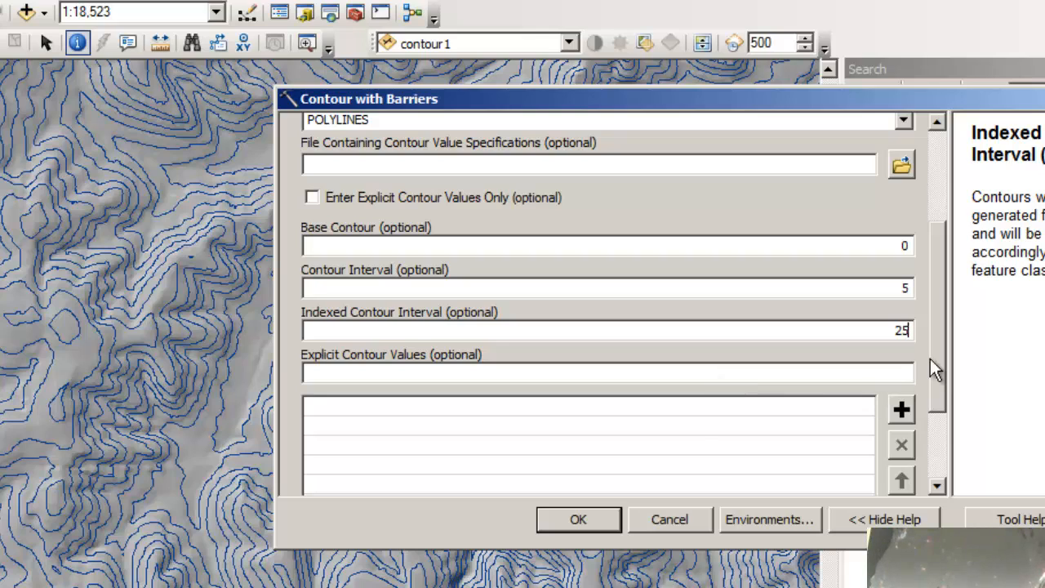
scroll("down", 3)
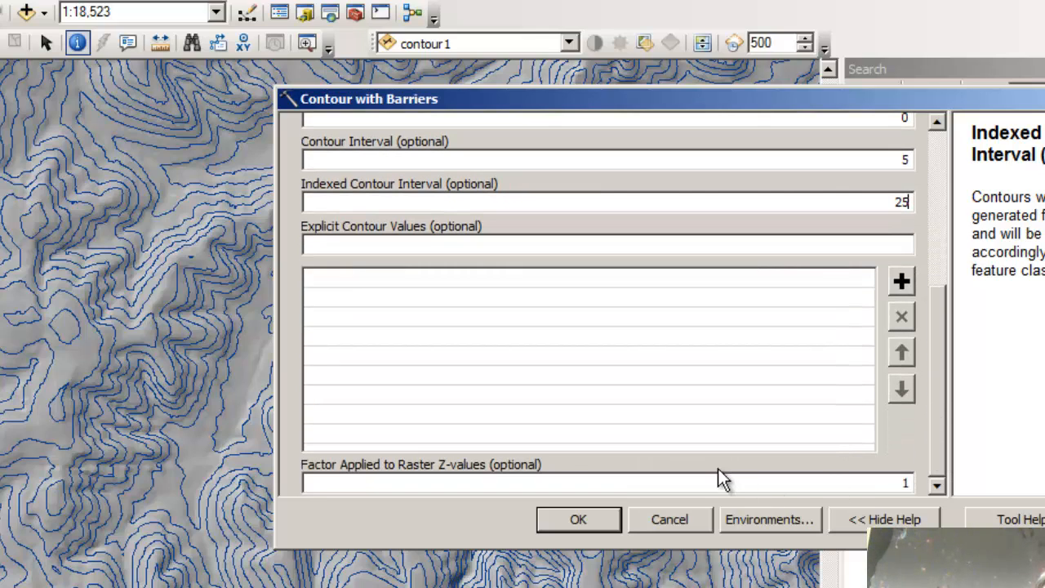
mouse_move(589, 530)
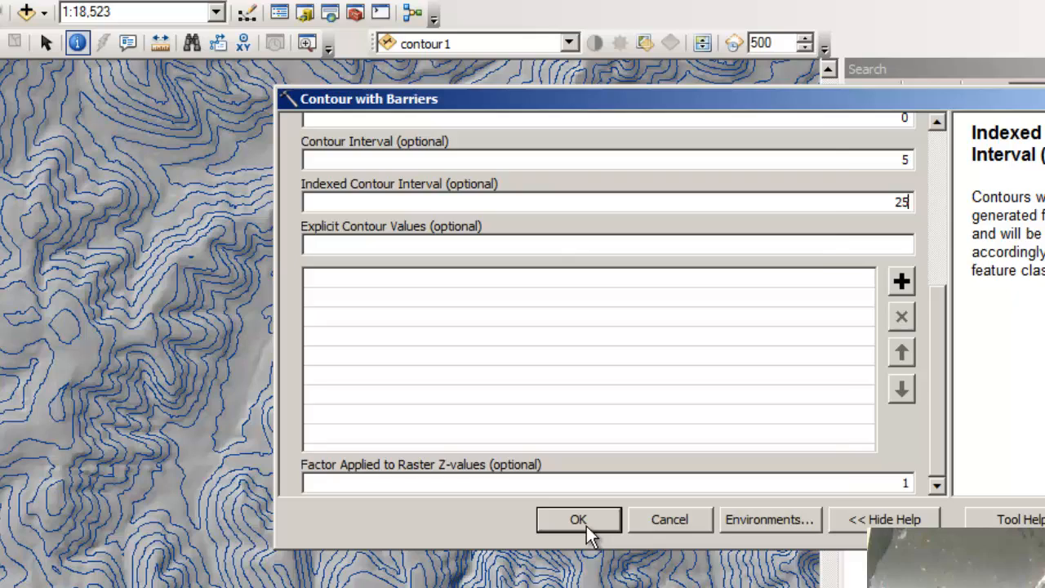
- Run Contour with Barriers, view the results, then hide the contour1 and barriers contour layers
left_click(578, 520)
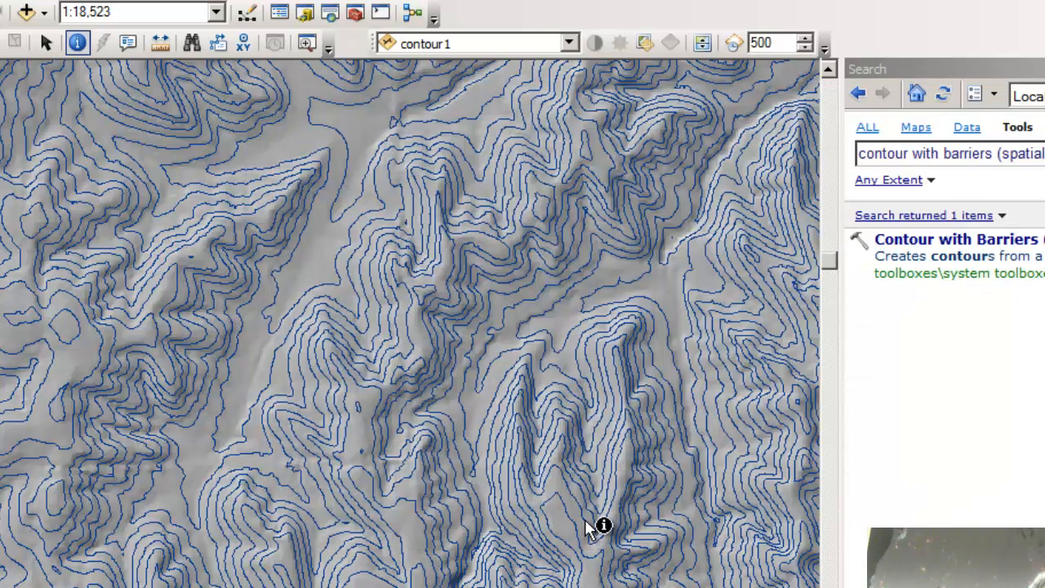
mouse_move(620, 522)
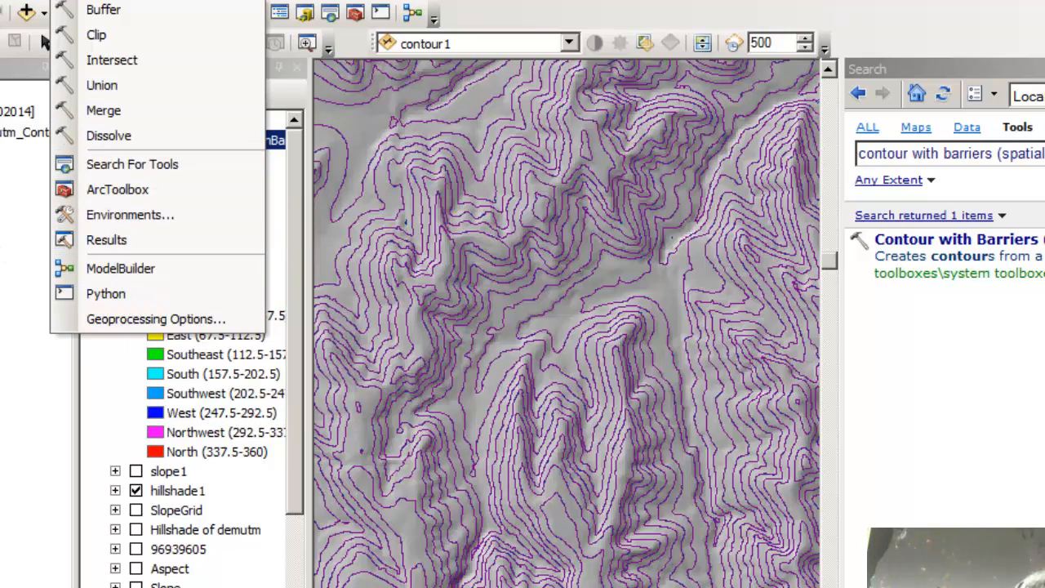
left_click(106, 239)
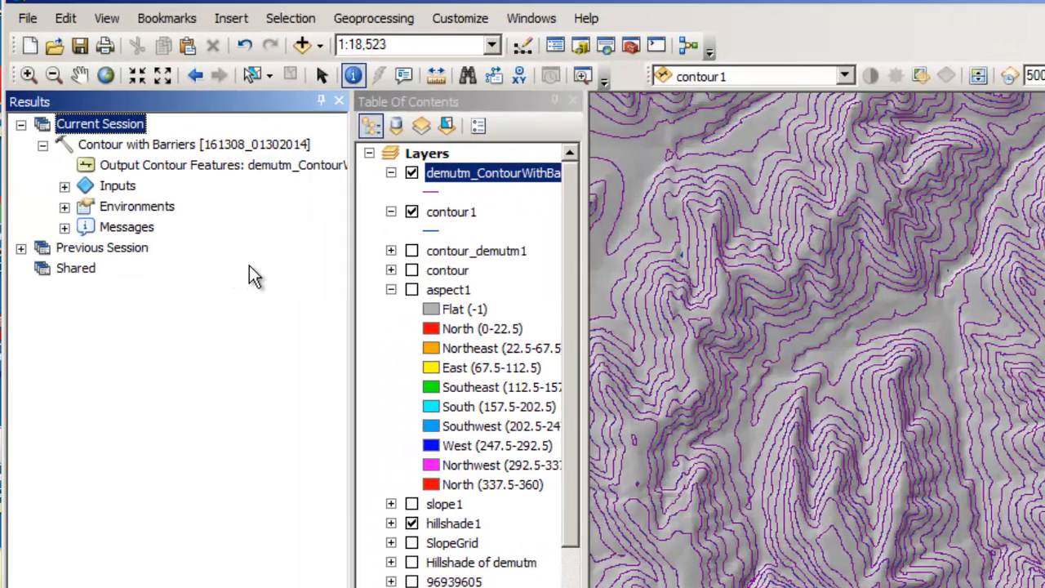
mouse_move(212, 208)
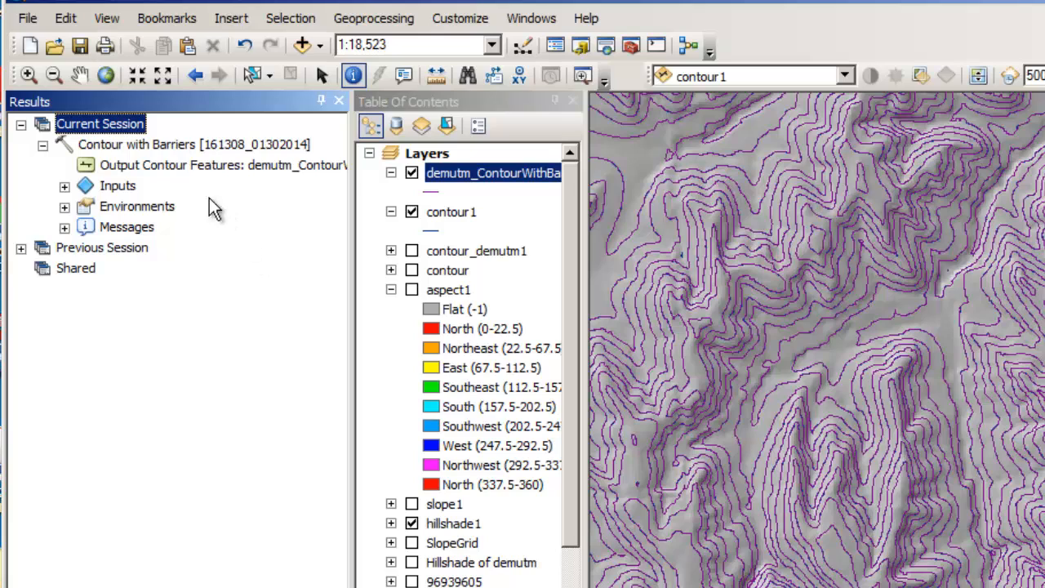
mouse_move(179, 168)
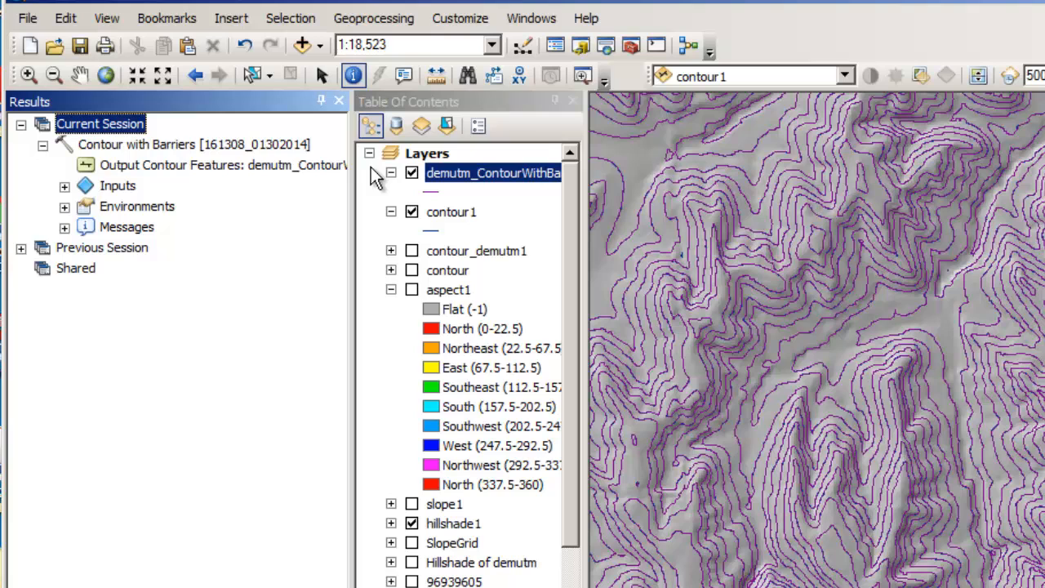
left_click(412, 212)
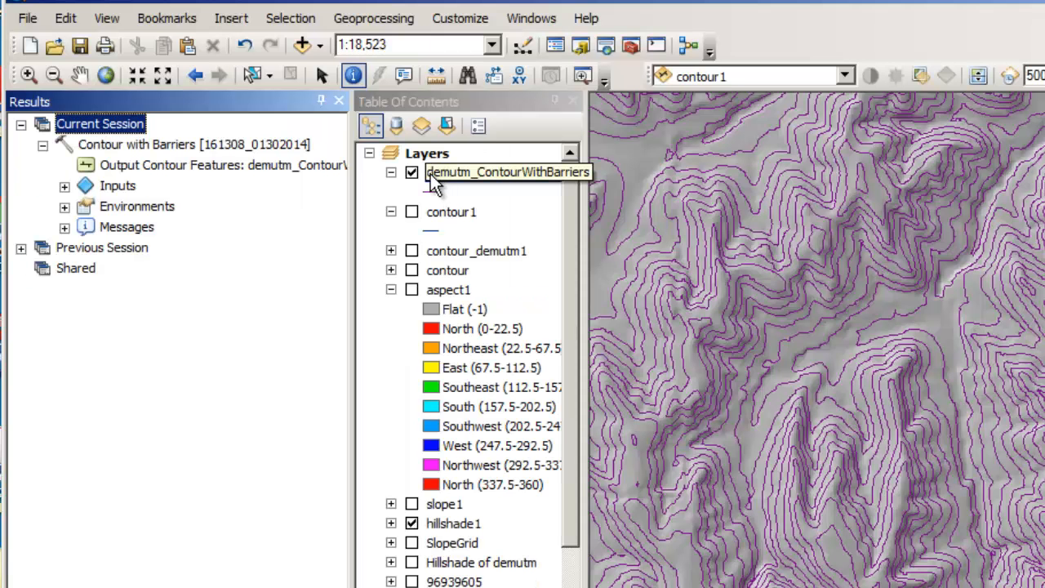
left_click(412, 173)
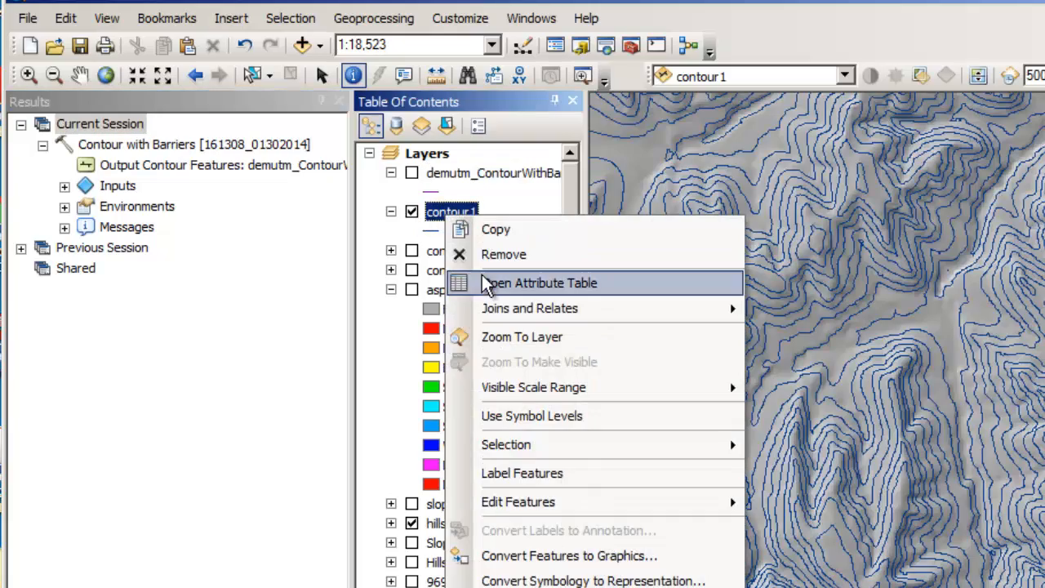
- Open contour1's attribute table and turn the barriers contour layer back on
left_click(539, 282)
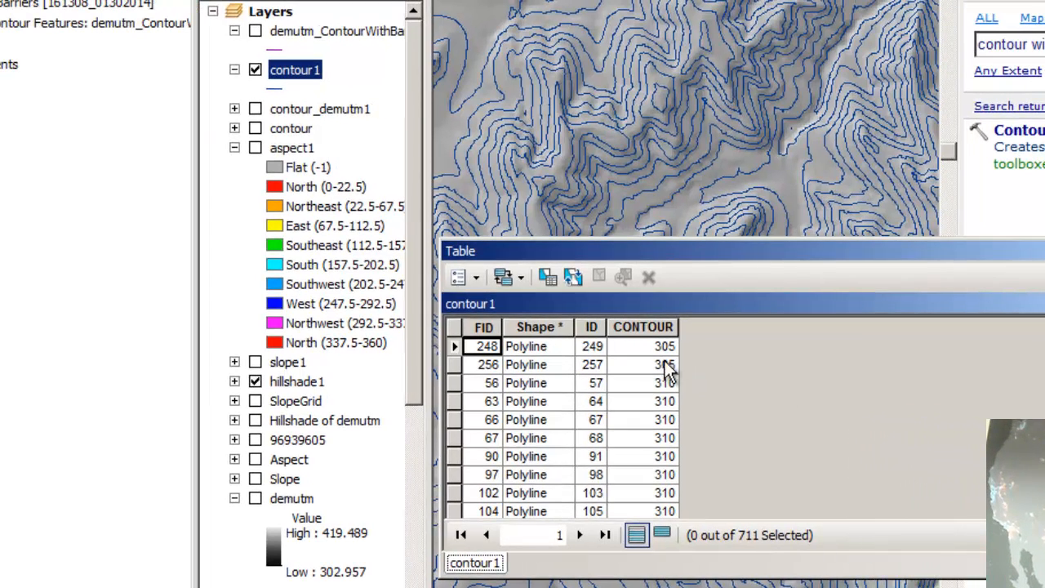
scroll("down", 3)
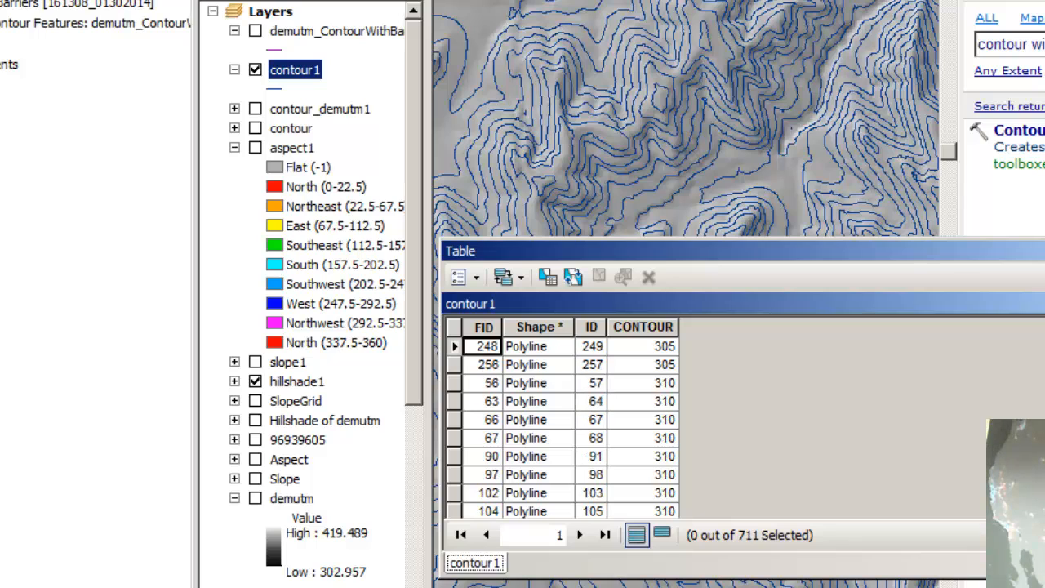
right_click(343, 30)
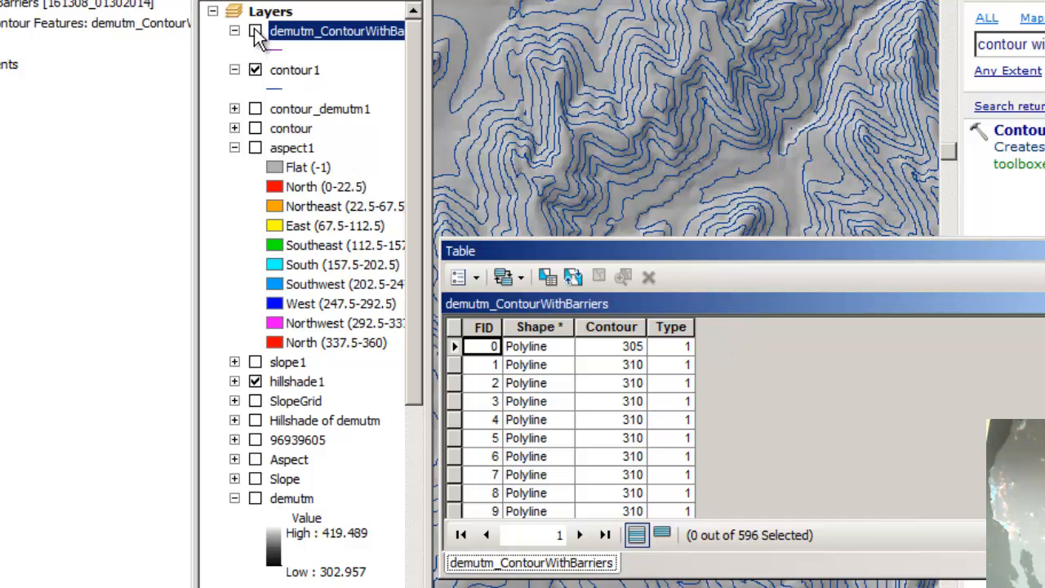
left_click(255, 31)
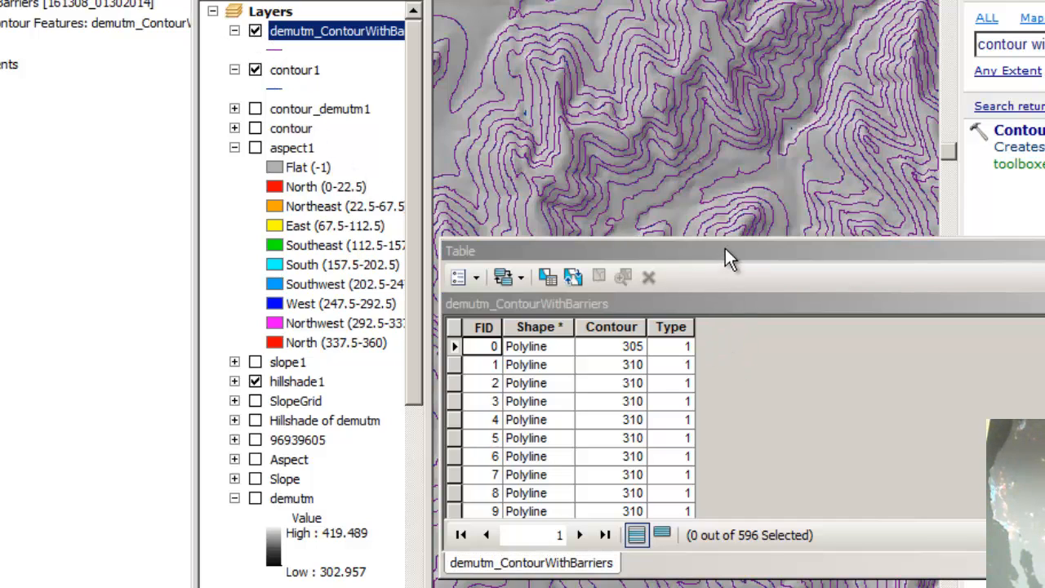
- Reopen contour1's table and compare it with the barriers table's Contour and Type fields
right_click(294, 69)
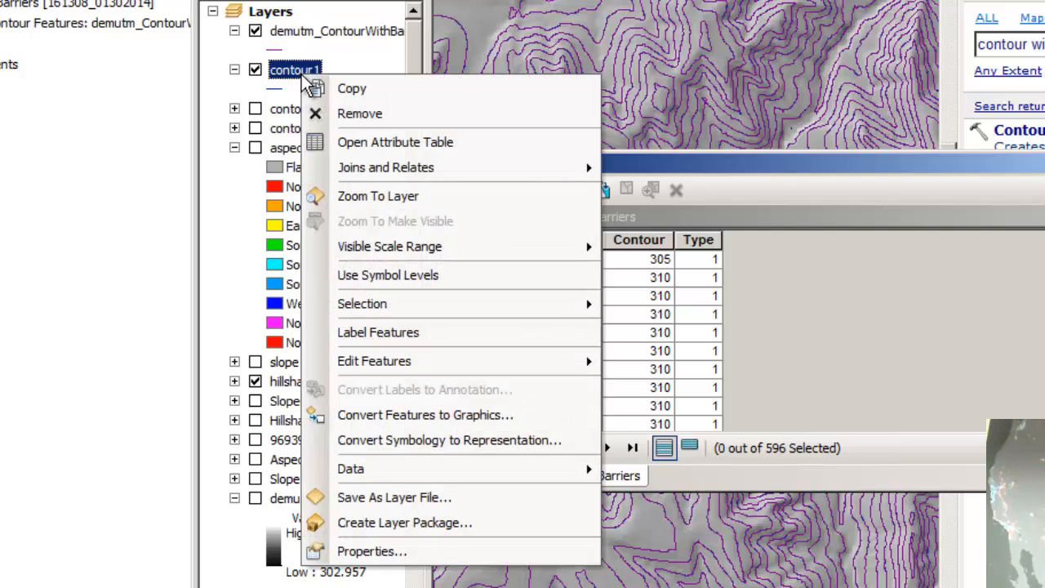
left_click(396, 141)
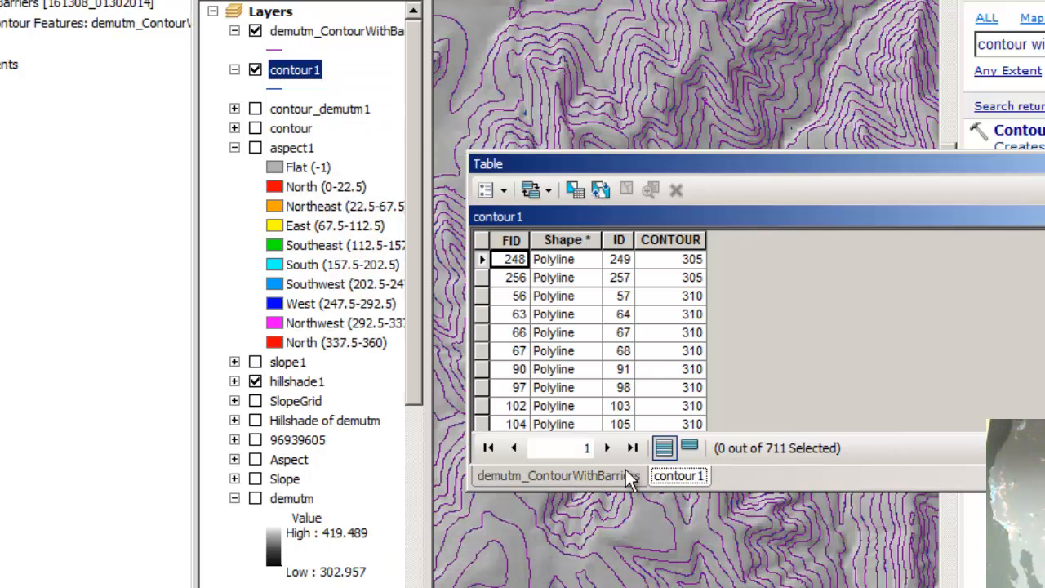
left_click(559, 476)
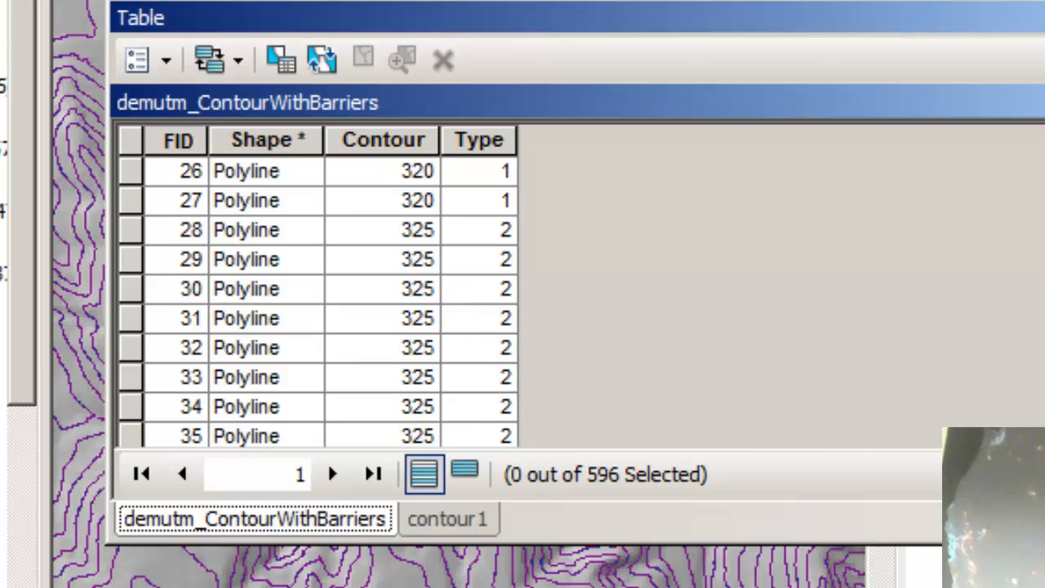
scroll("down", 3)
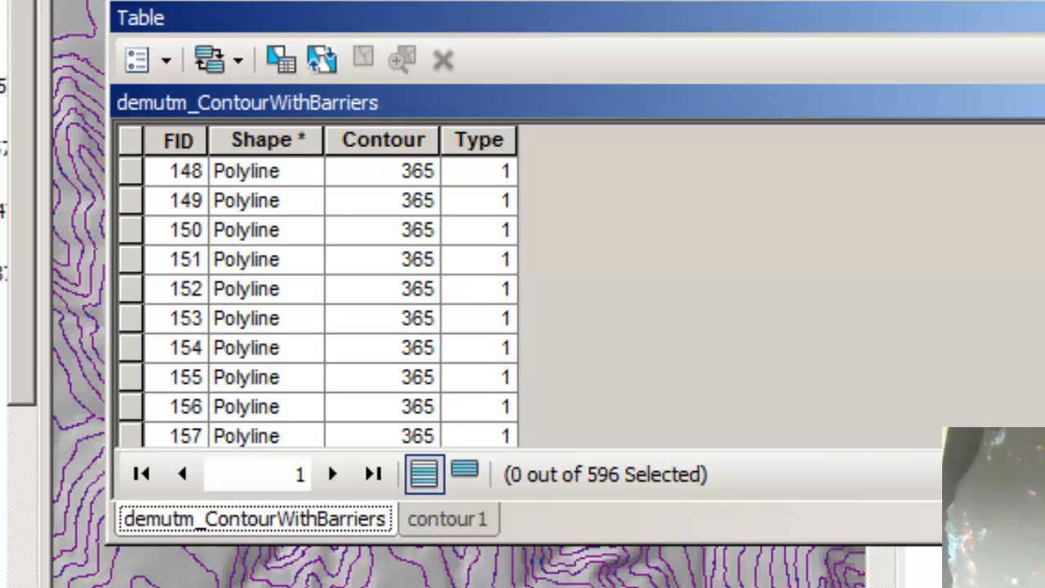
scroll("down", 3)
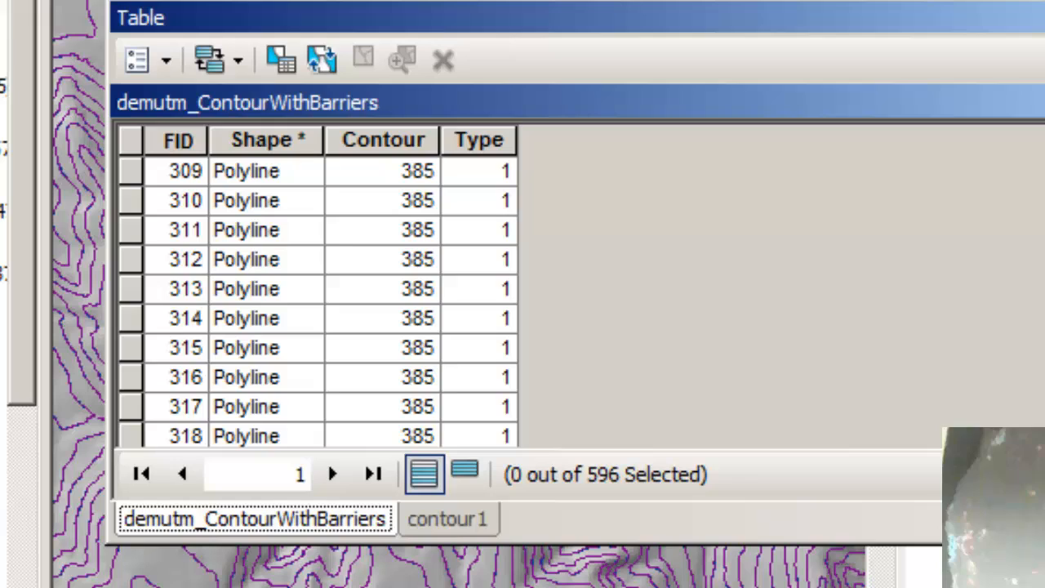
scroll("down", 3)
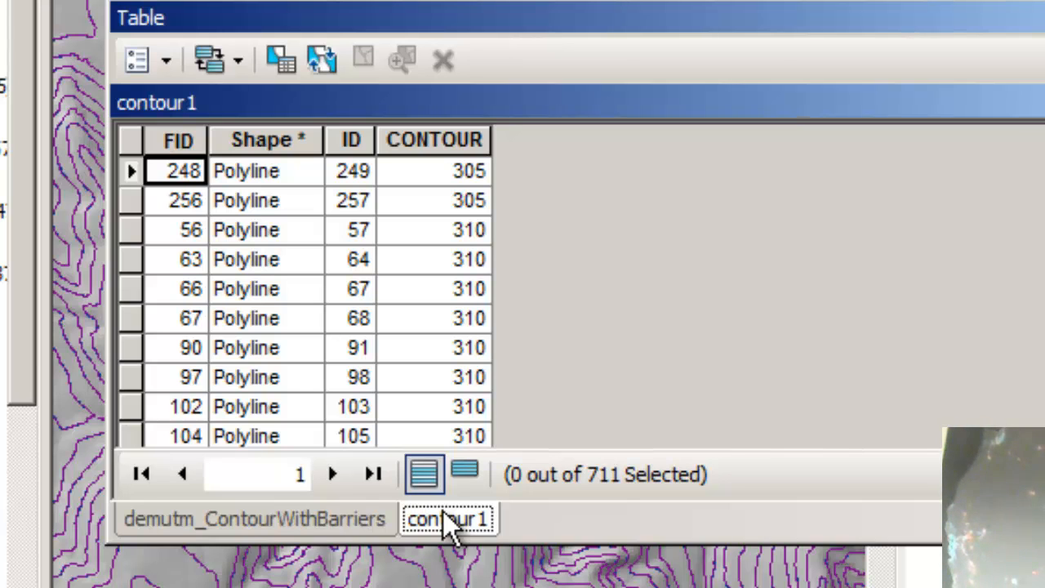
left_click(442, 59)
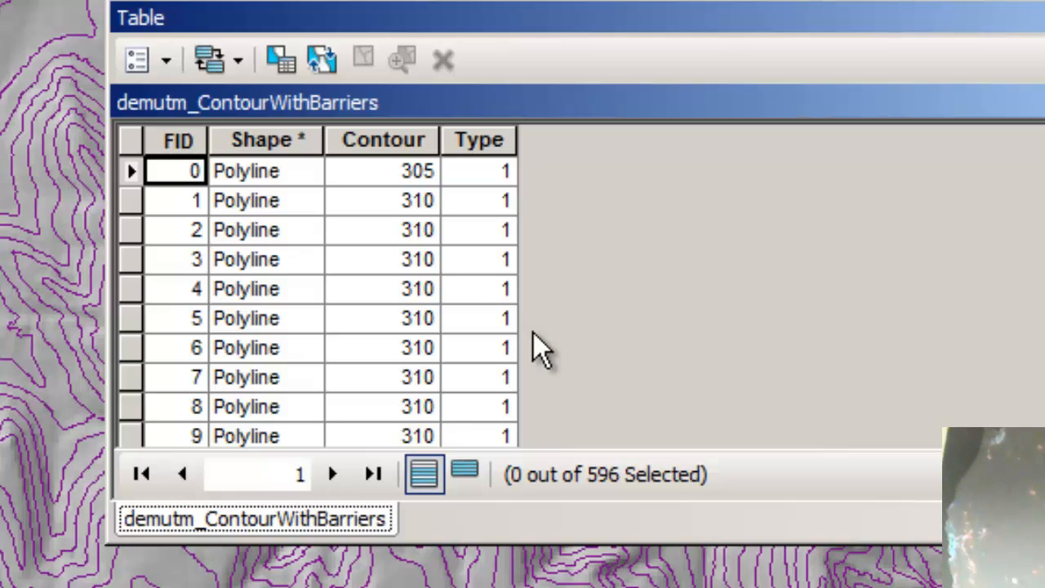
mouse_move(539, 347)
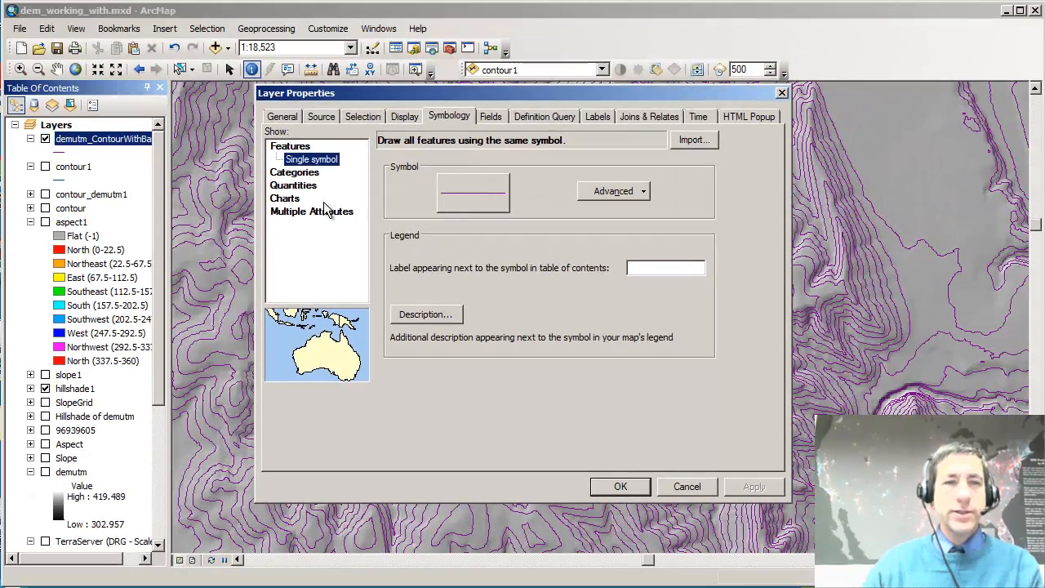
- Categorize by unique Type values: brown lines for type 1, thicker brown for type 2
left_click(313, 173)
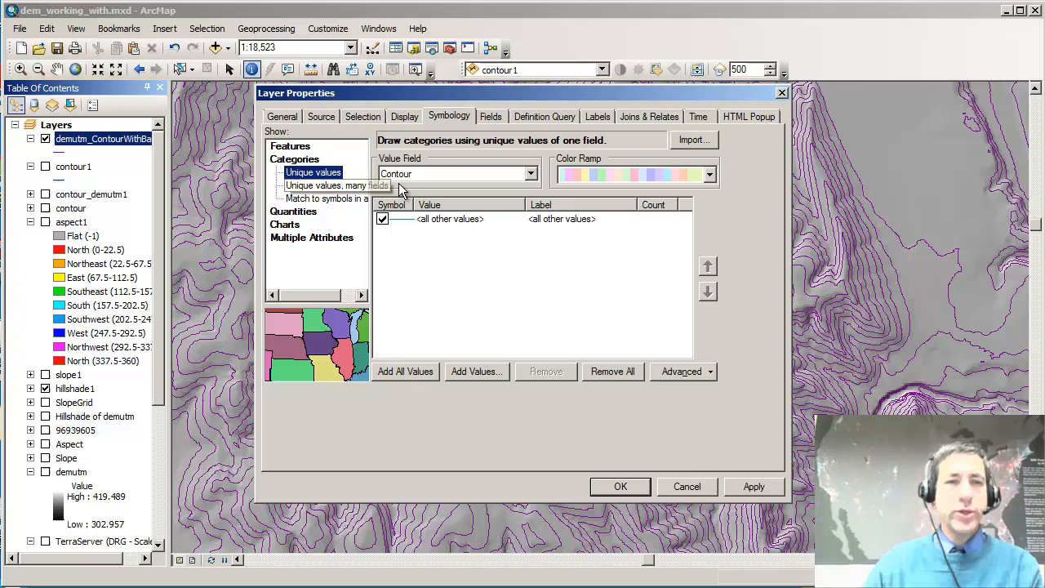
left_click(458, 173)
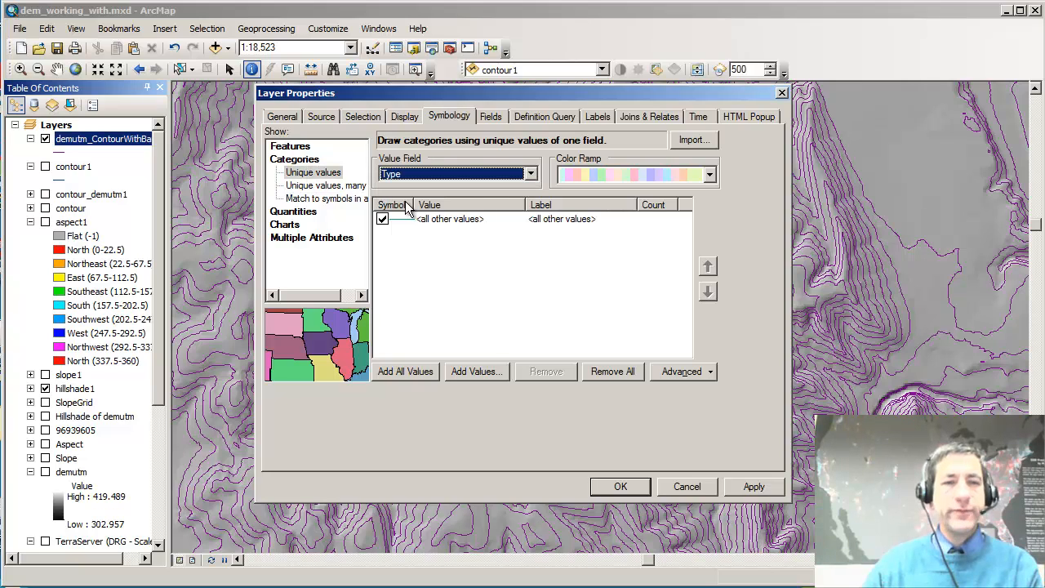
left_click(406, 372)
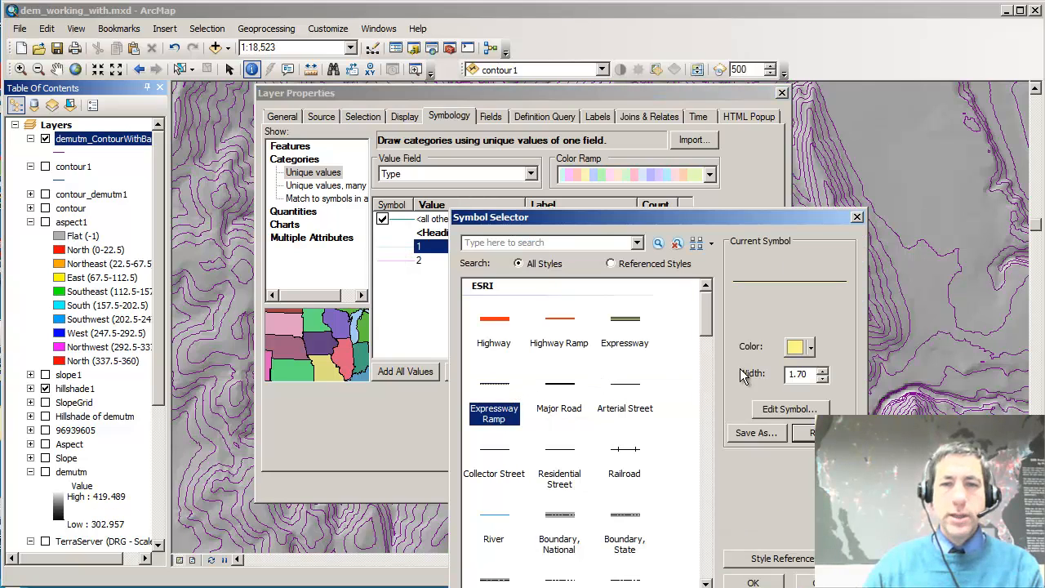
left_click(812, 346)
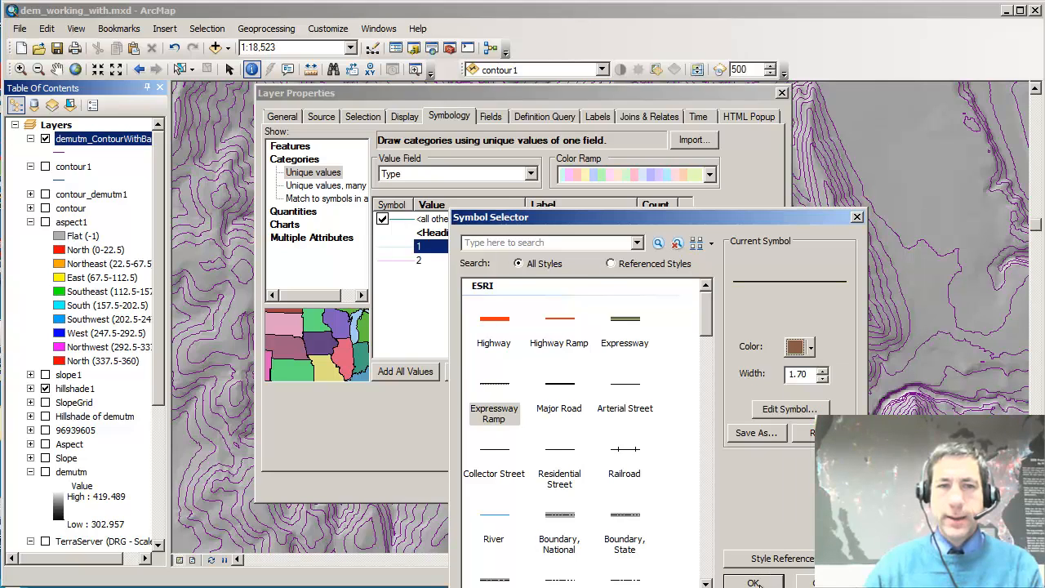
left_click(754, 582)
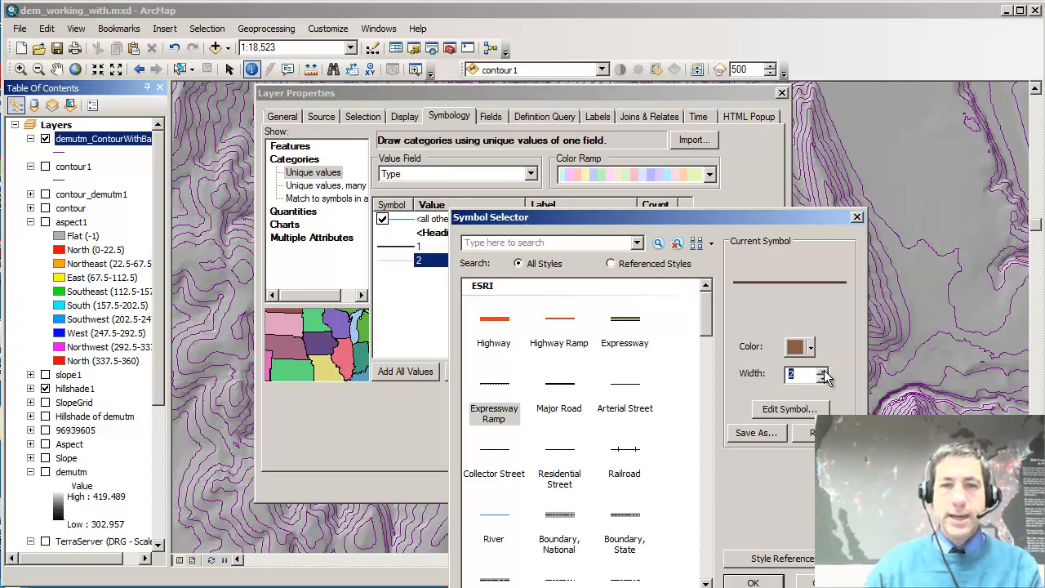
left_click(825, 369)
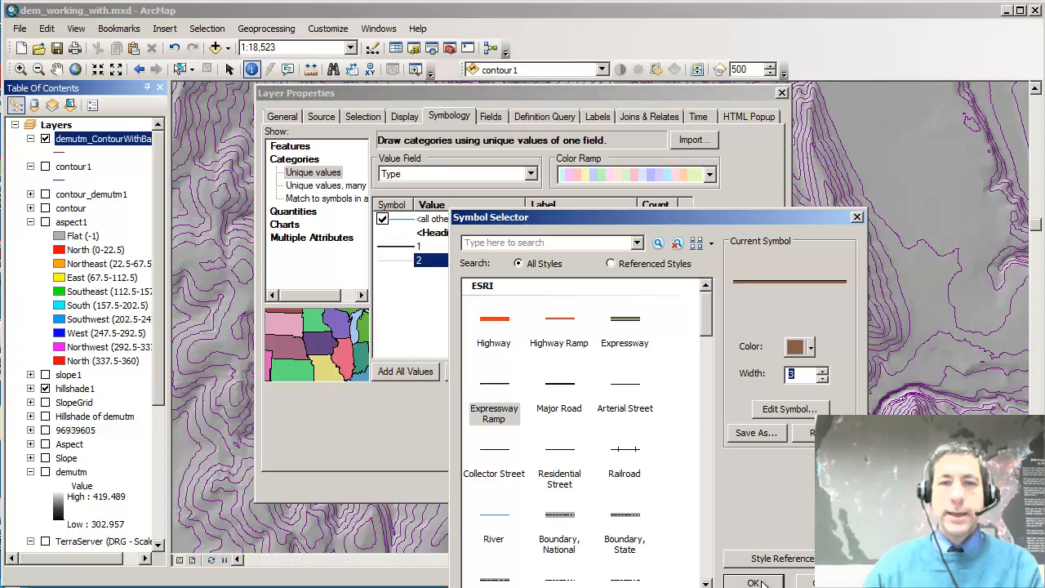
left_click(753, 582)
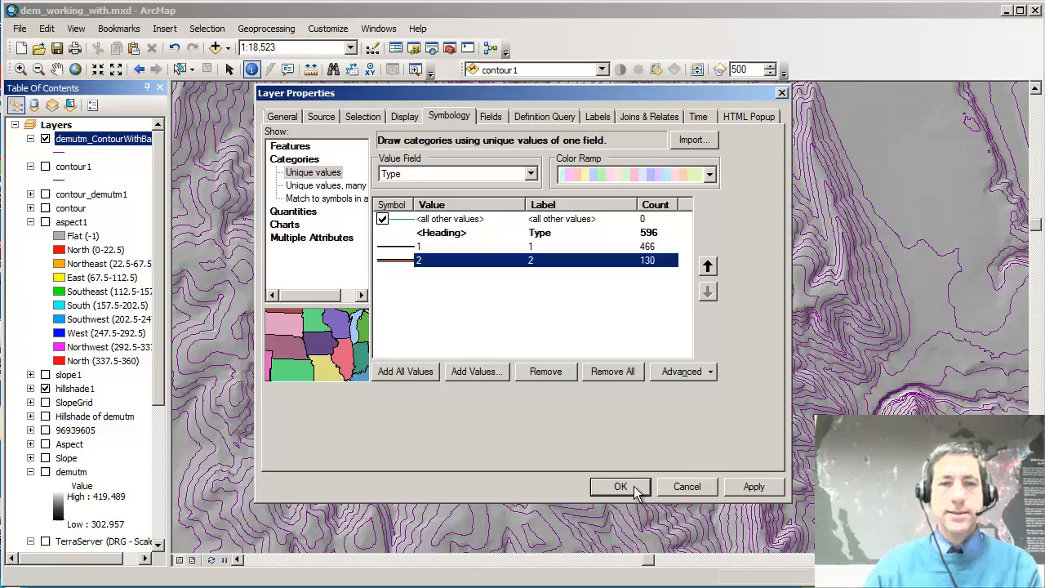
left_click(620, 486)
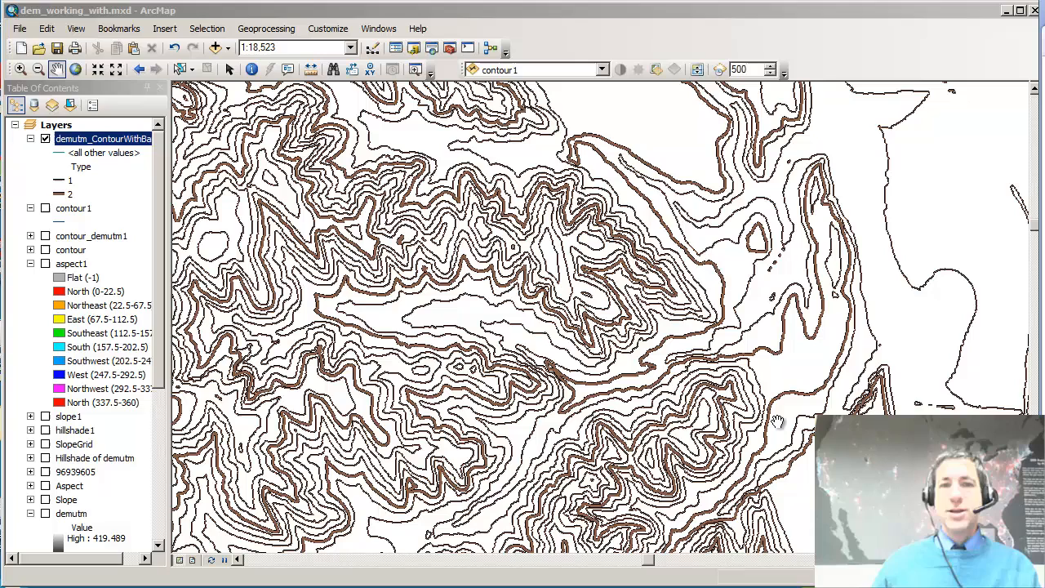
mouse_move(149, 417)
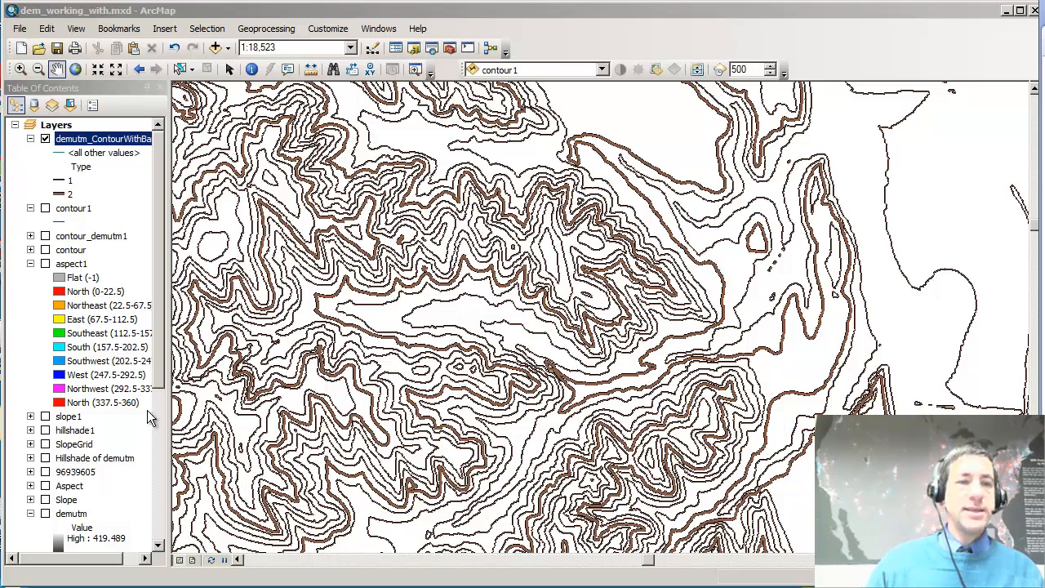
- Switch the hillshade1 layer on beneath the brown contours
scroll("down", 3)
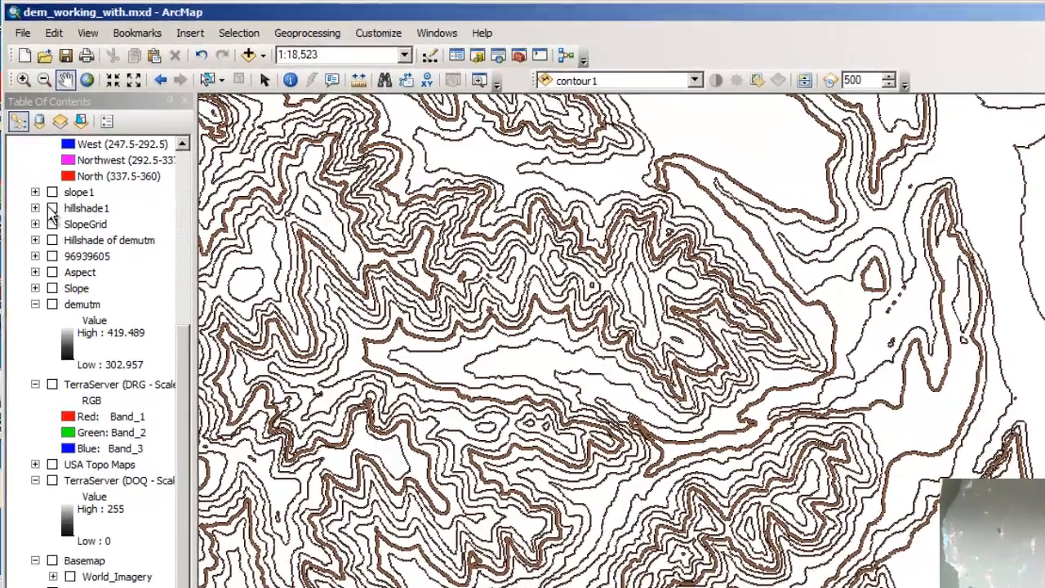
left_click(52, 208)
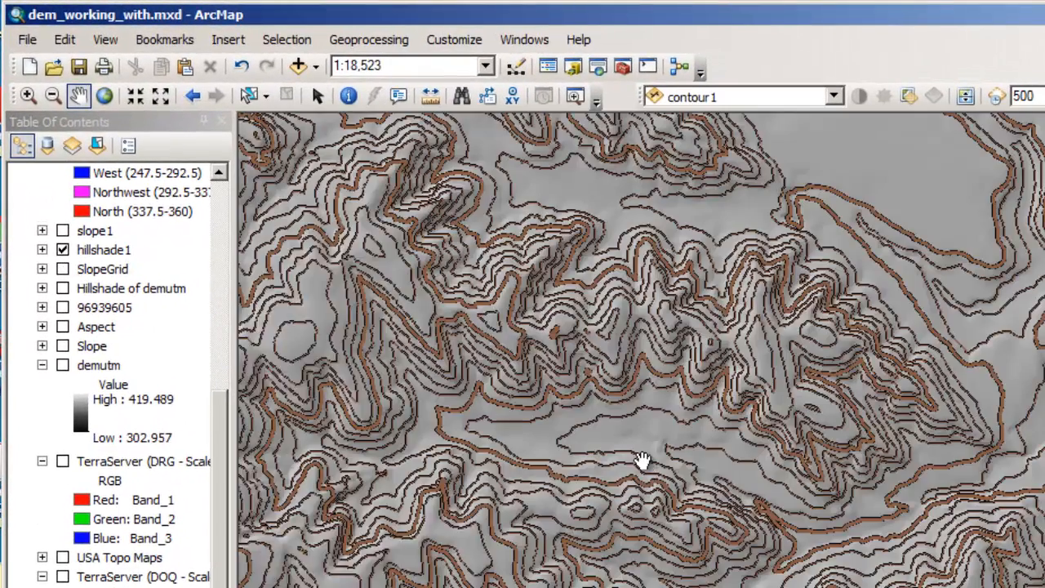